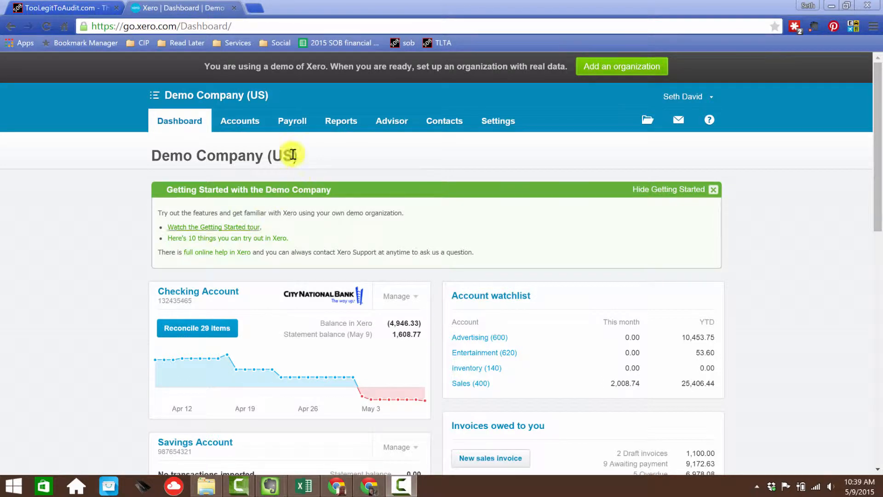
mouse_move(248, 313)
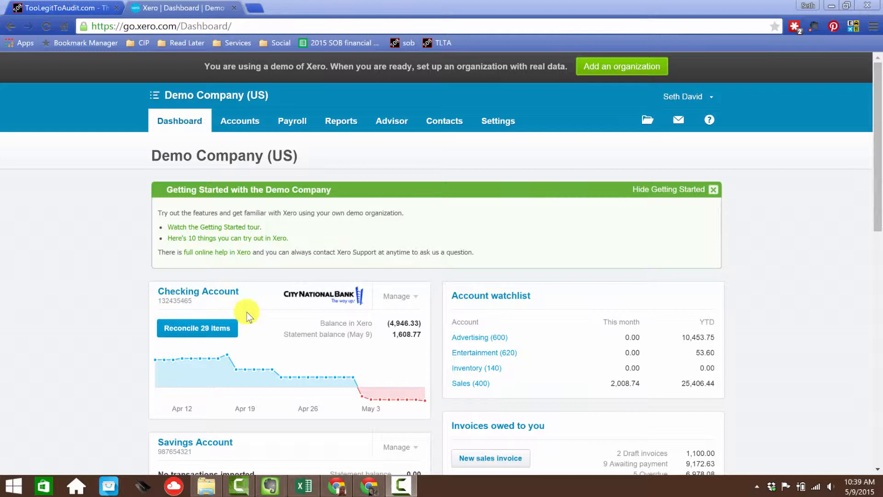
Show the Checking Account's Manage menu on the demo company dashboard.
click(400, 296)
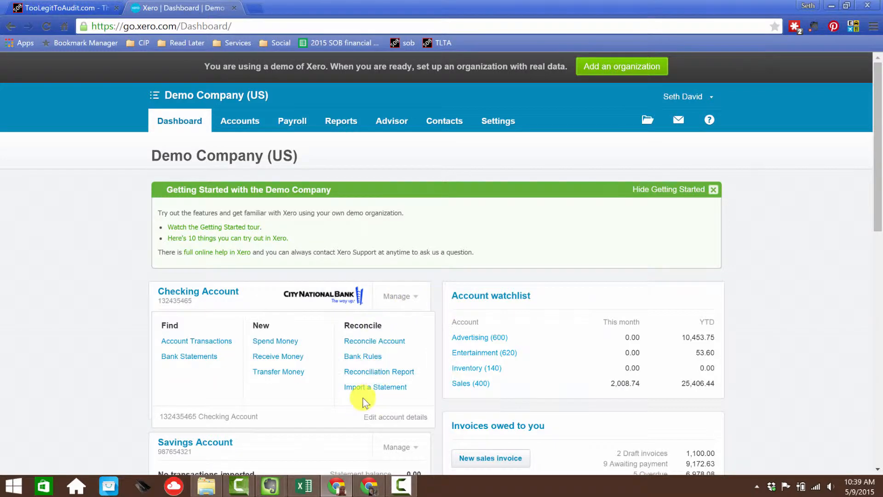
Go to the Import Bank Transactions page for the Checking Account.
click(375, 386)
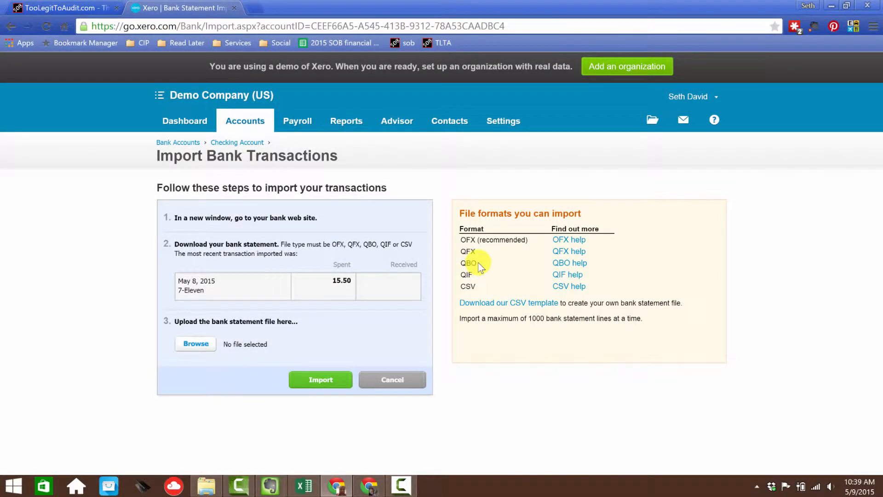
mouse_move(486, 271)
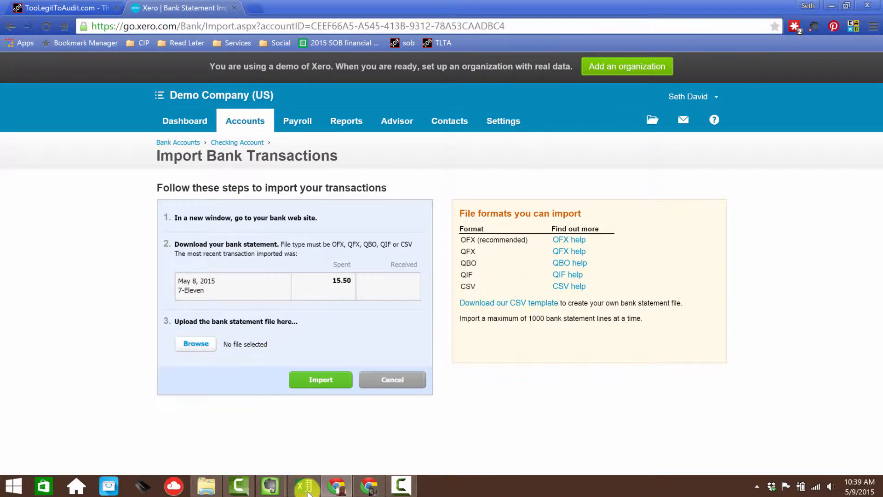
Switch to newtxxero.csv in Excel and inspect the first Staples row's payee and description.
click(305, 486)
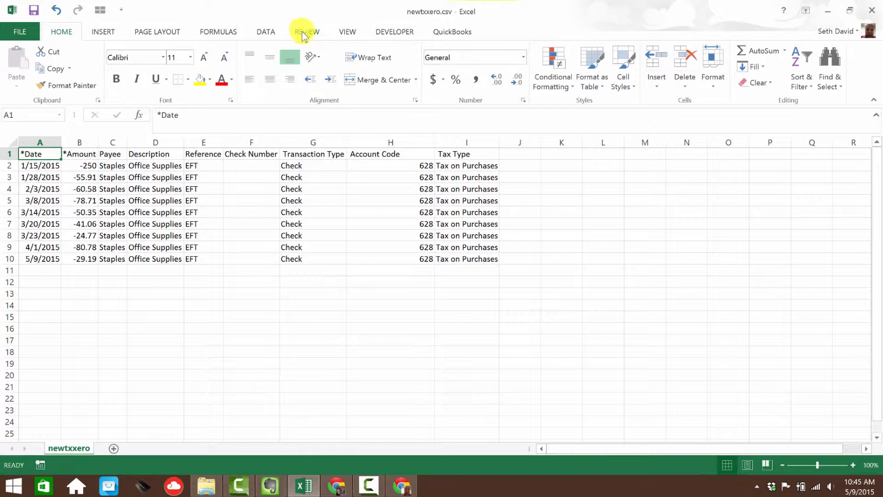
mouse_move(59, 172)
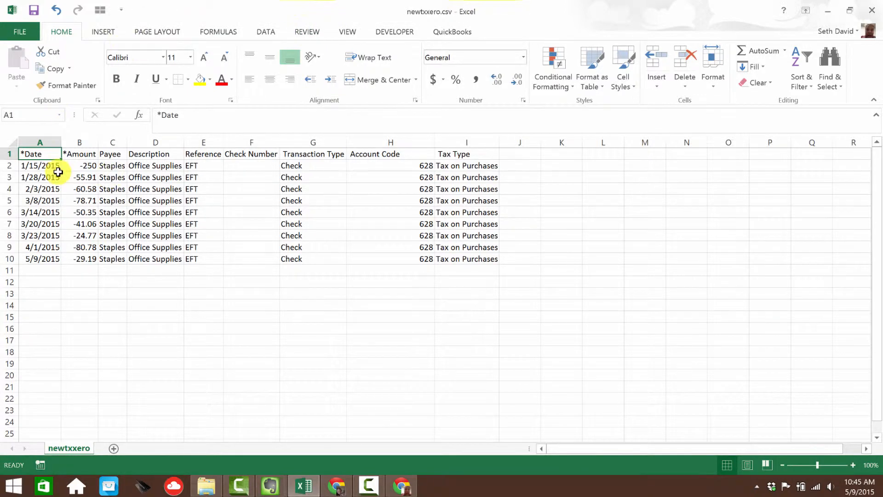
click(79, 165)
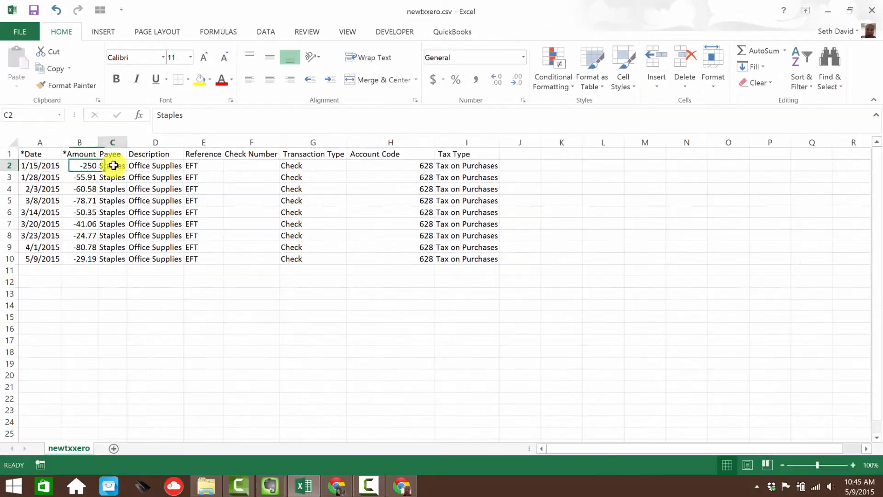
click(155, 166)
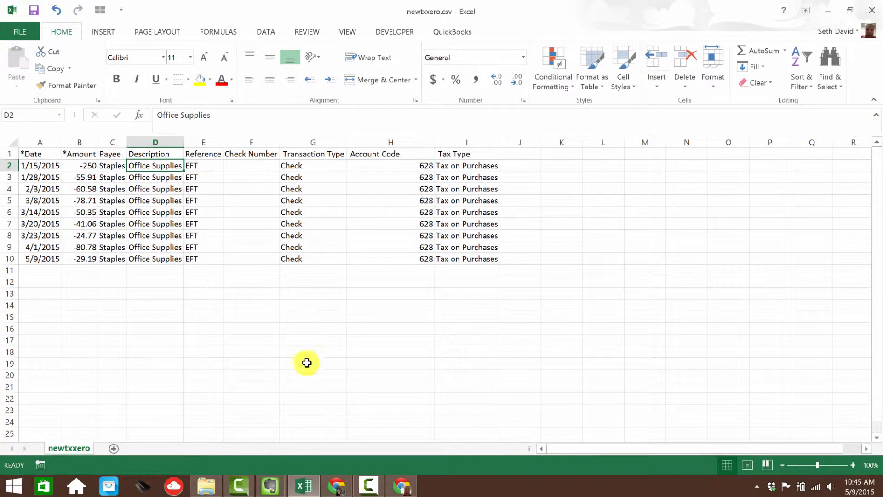
mouse_move(158, 200)
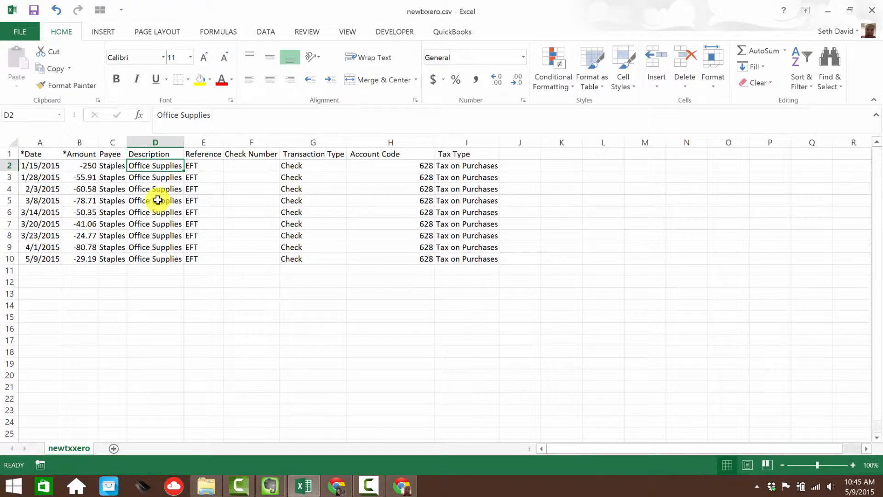
mouse_move(325, 373)
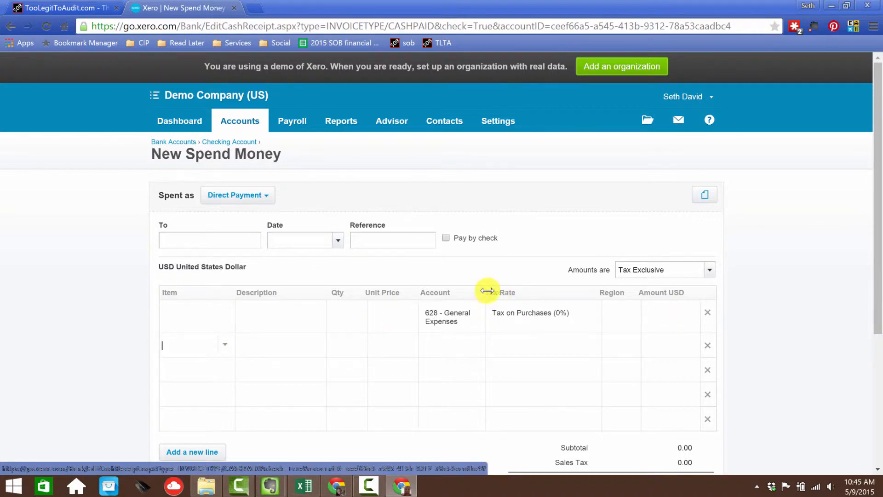
click(438, 312)
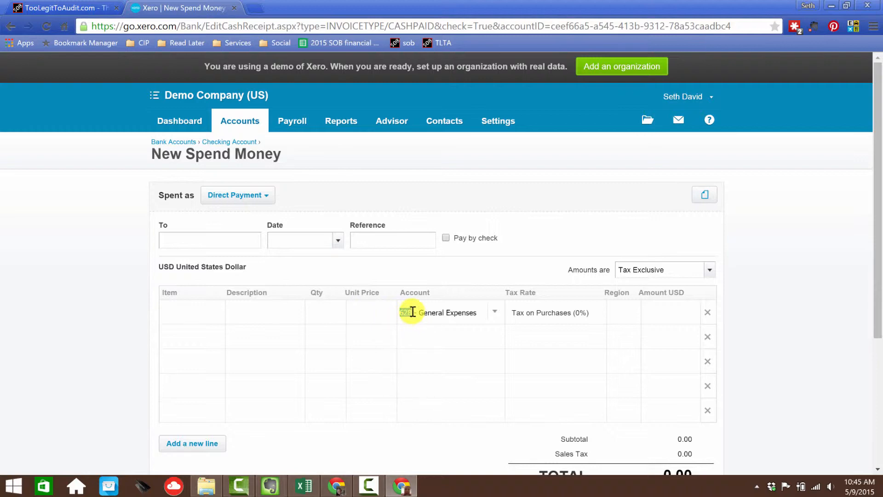
click(303, 485)
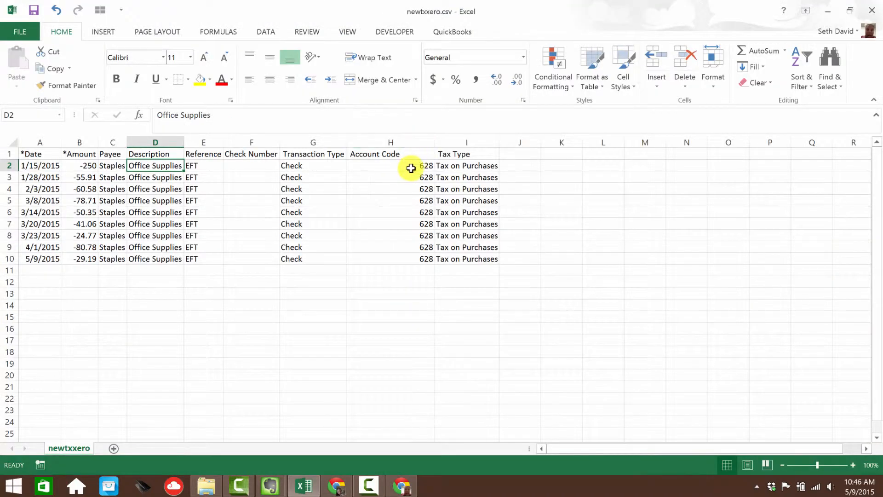
drag(411, 165, 417, 259)
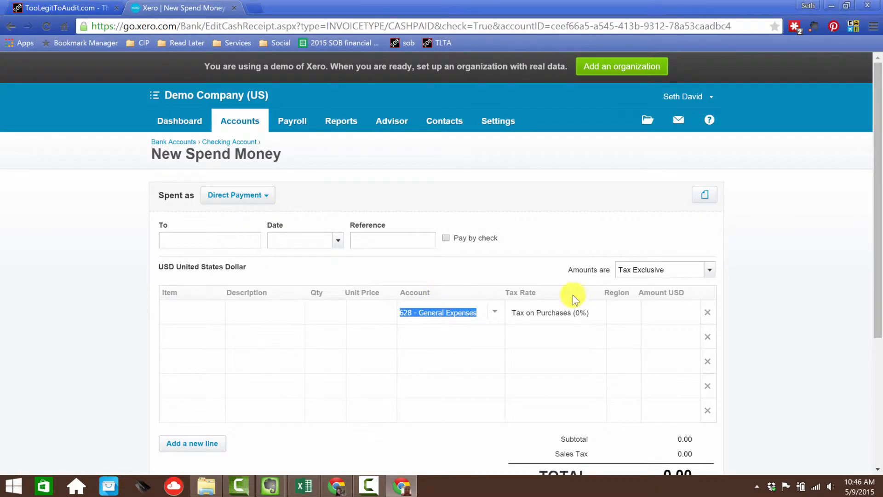
click(548, 313)
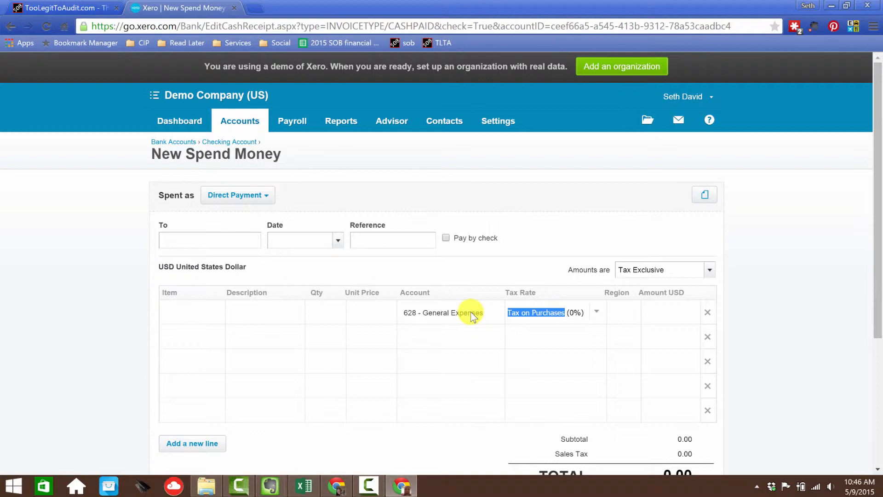
click(304, 486)
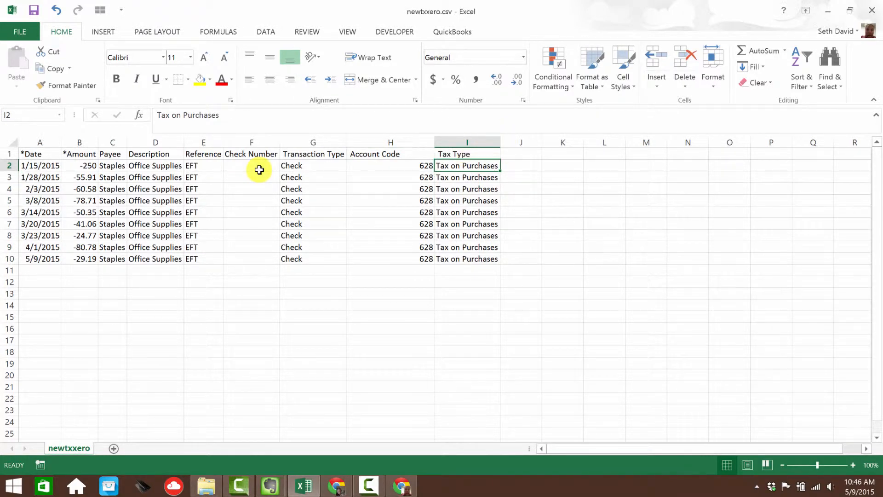
Delete the empty Check Number column, keep newtxxero.csv in CSV format and close Excel without resaving.
click(251, 141)
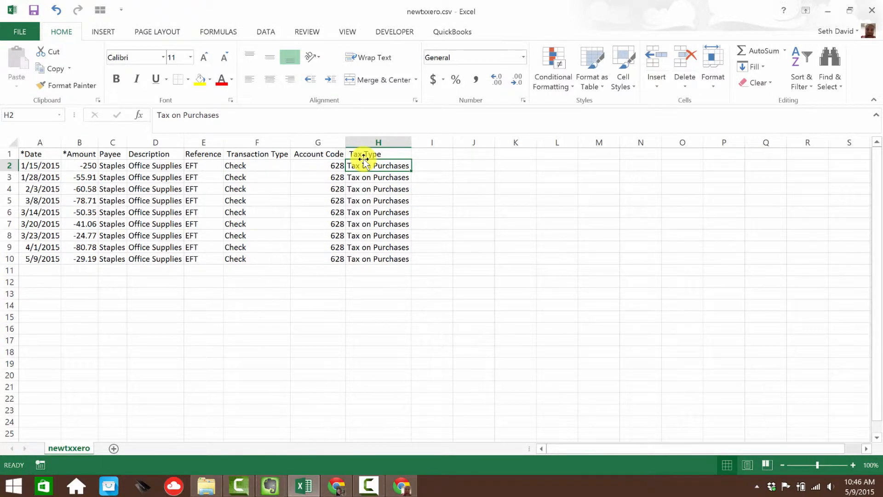
mouse_move(495, 301)
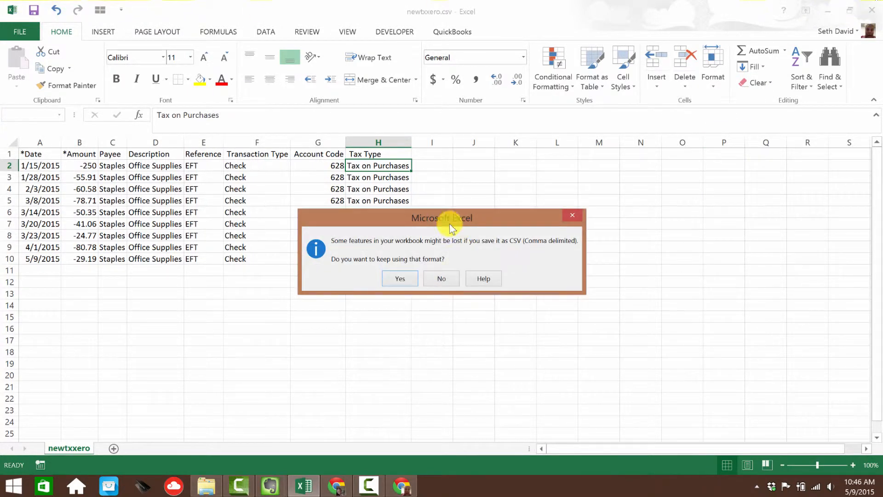
click(399, 277)
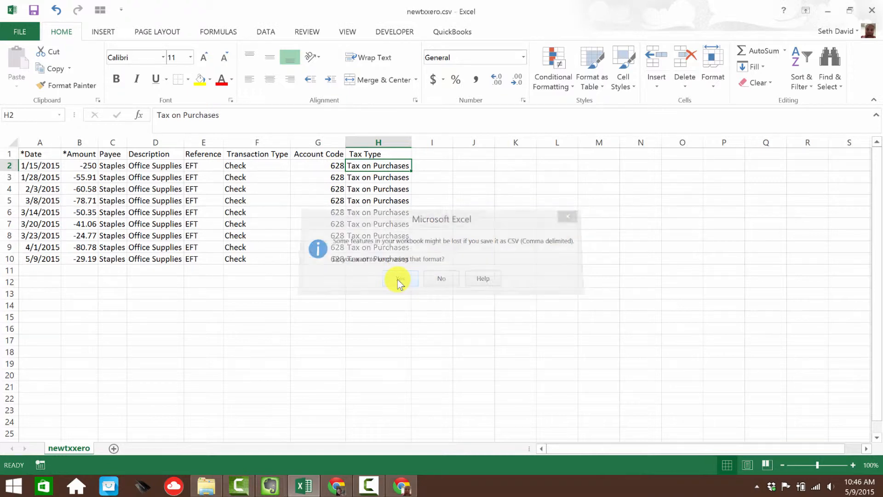
click(400, 278)
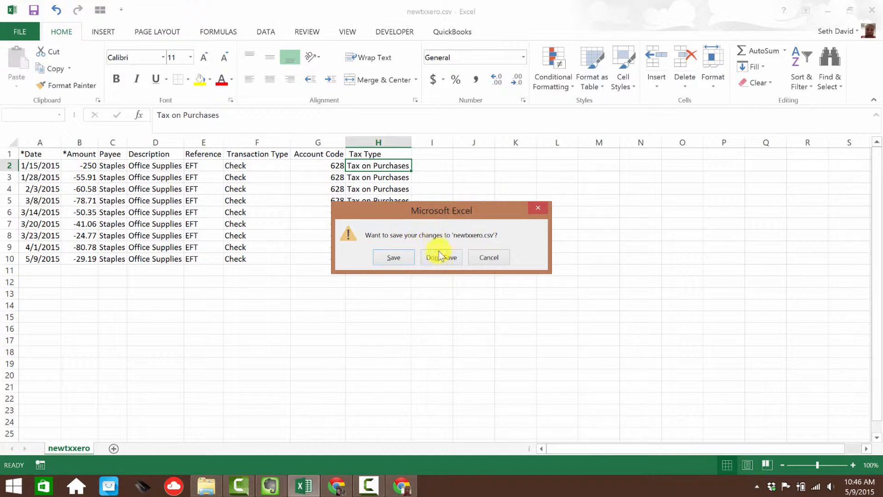
click(441, 258)
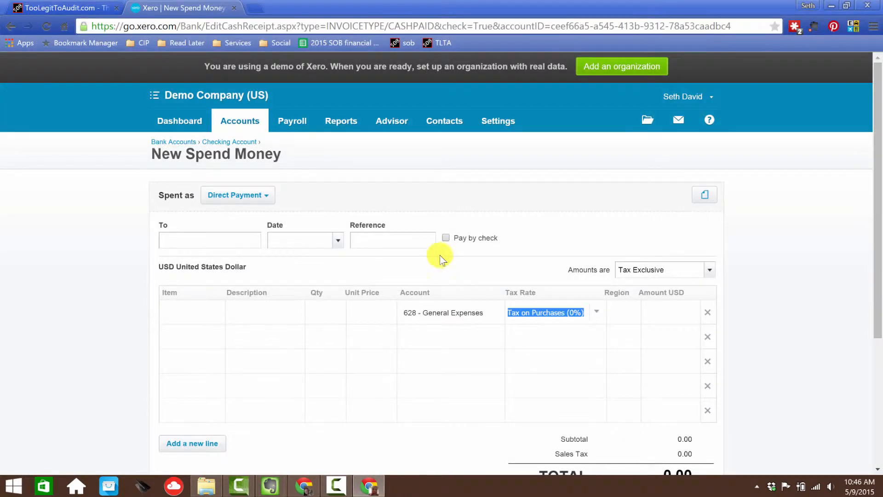
mouse_move(232, 121)
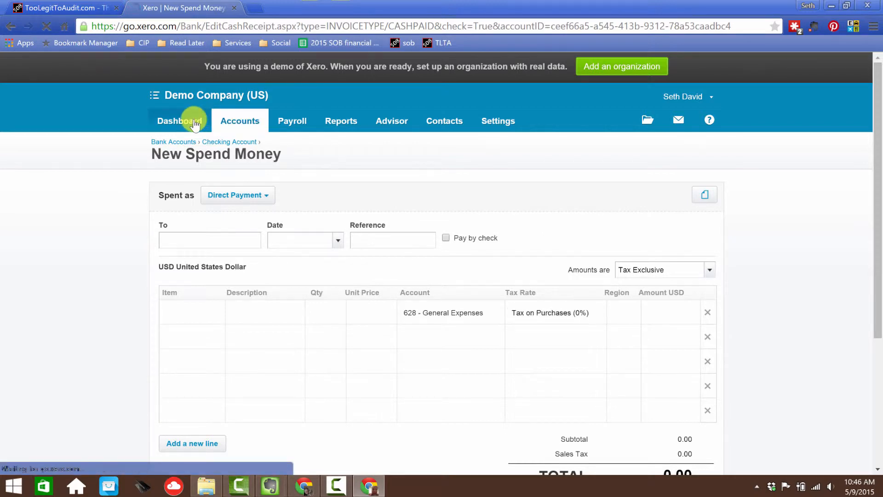
Return via the dashboard to the Checking Account's Import a Statement page.
click(179, 121)
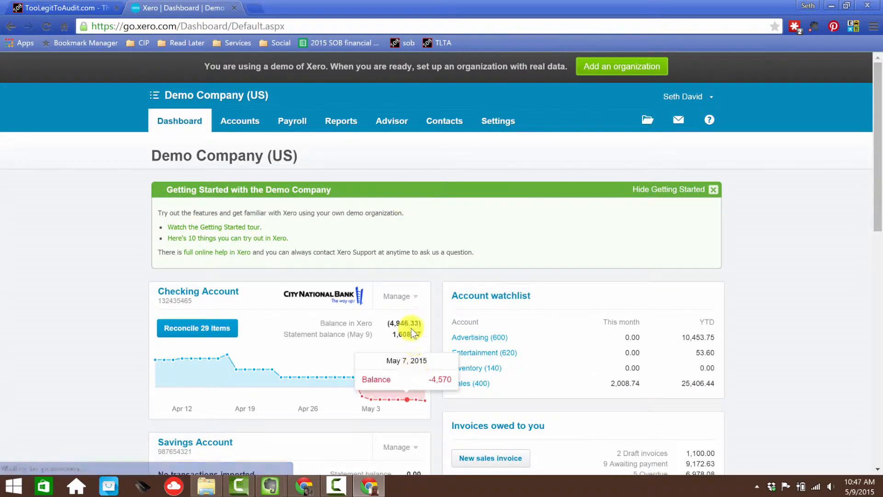
click(401, 296)
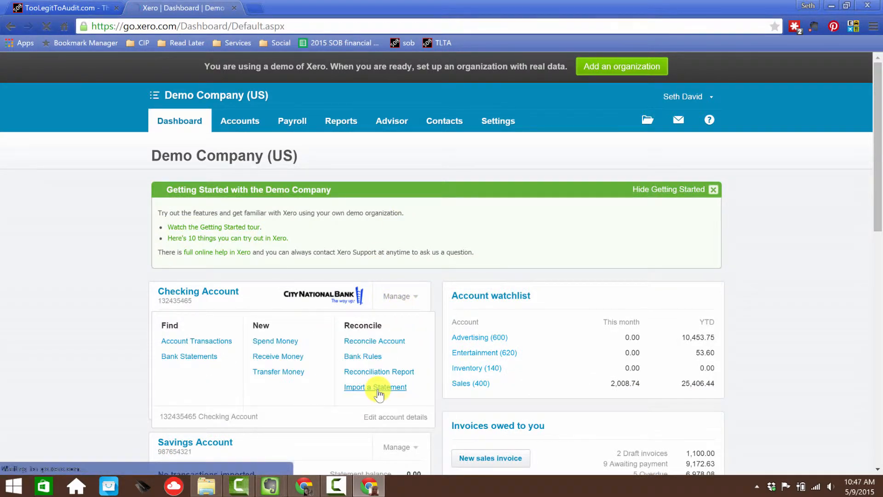
click(375, 387)
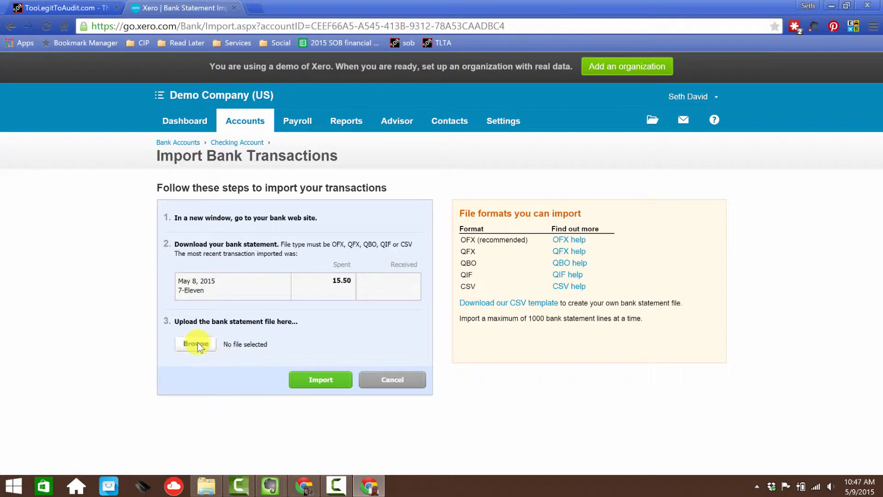
Upload newtxxero.csv as the statement file and submit it for import.
click(195, 344)
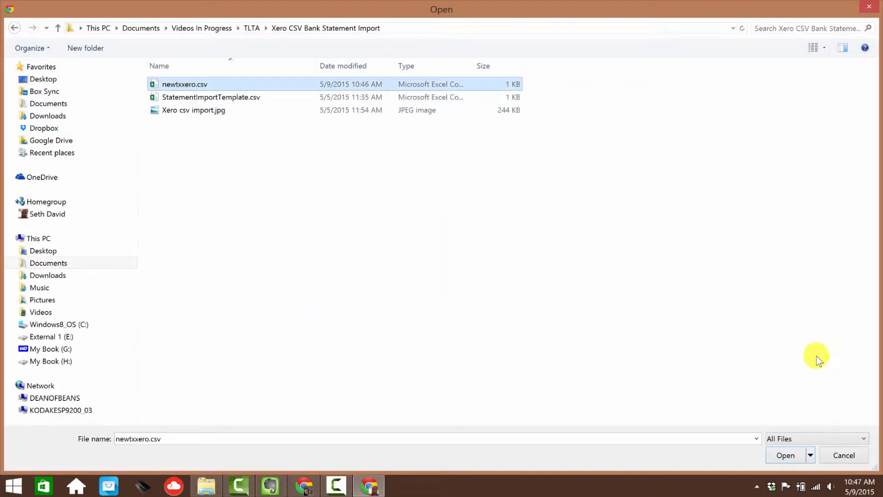
click(786, 455)
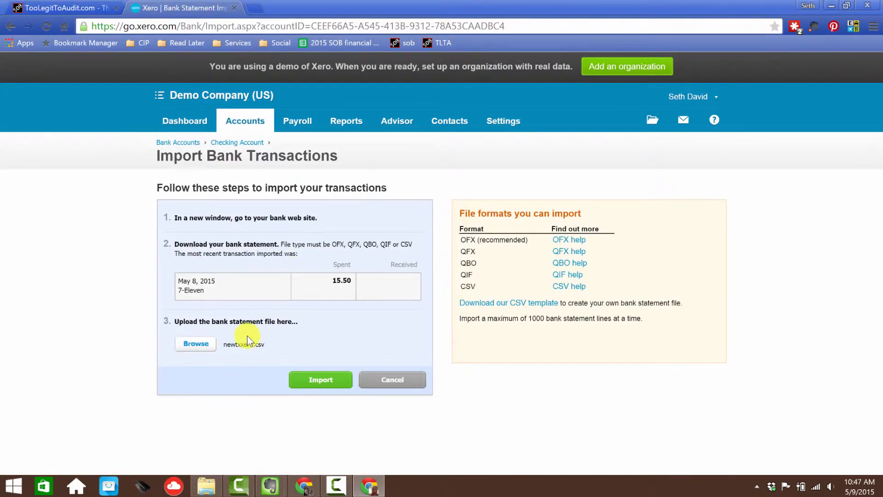
click(320, 379)
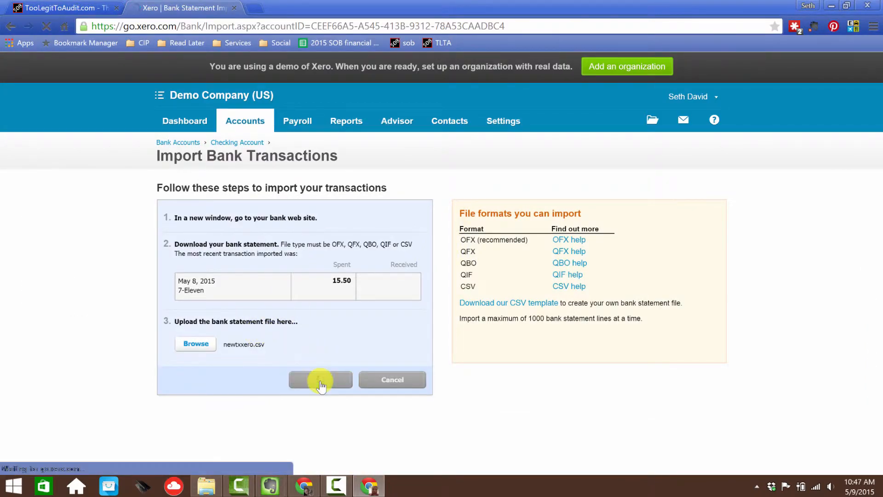
click(320, 379)
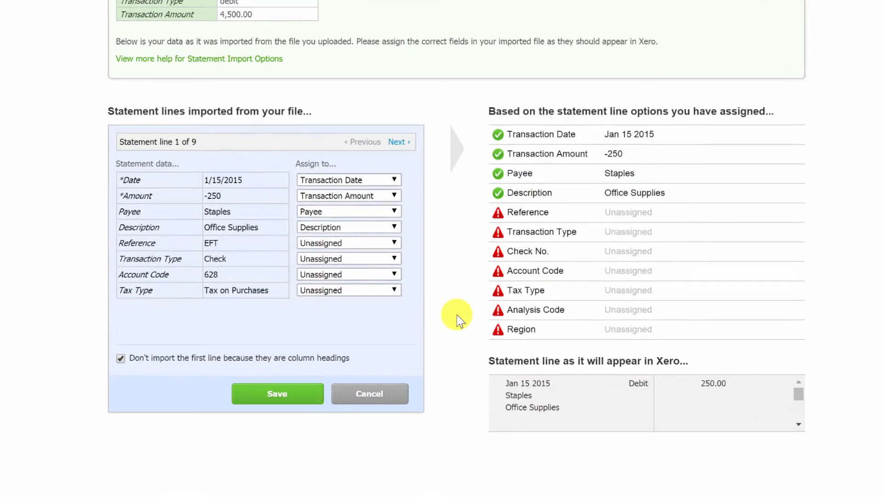
Assign columns to Description, Reference (EFT), Transaction Type (Check) and Tax Type (Tax on Purchases), then save.
click(349, 228)
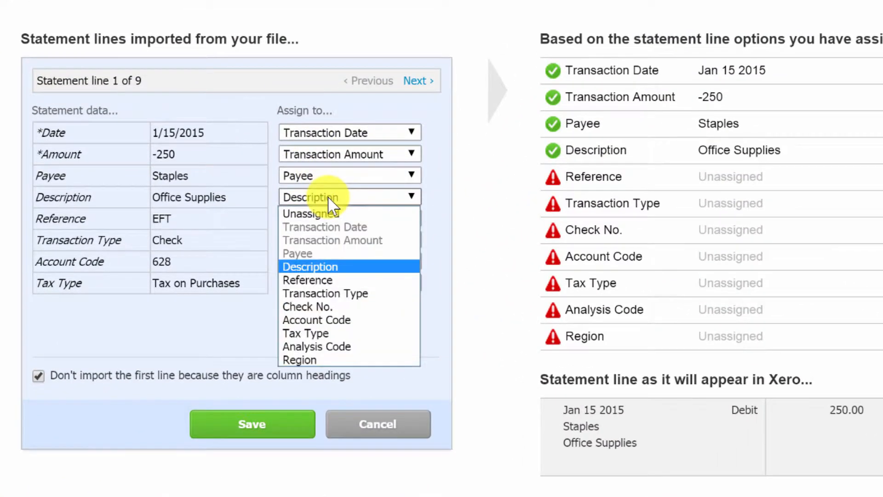
click(309, 266)
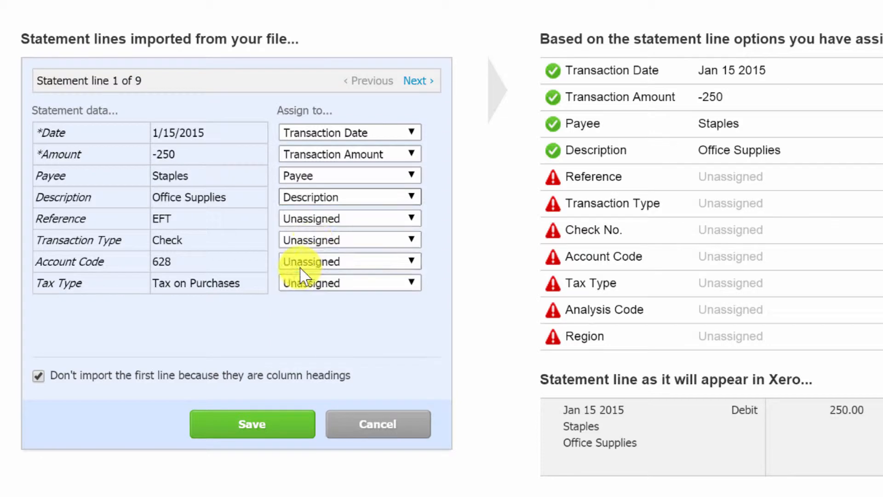
click(349, 219)
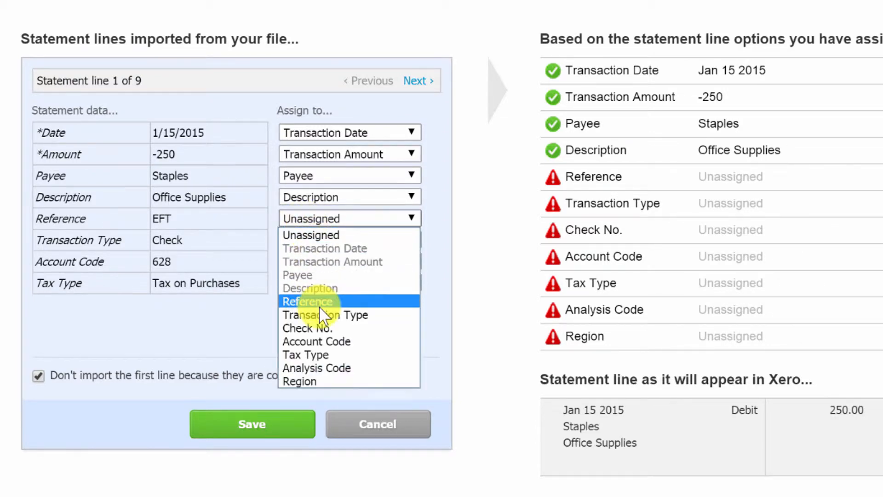
click(307, 301)
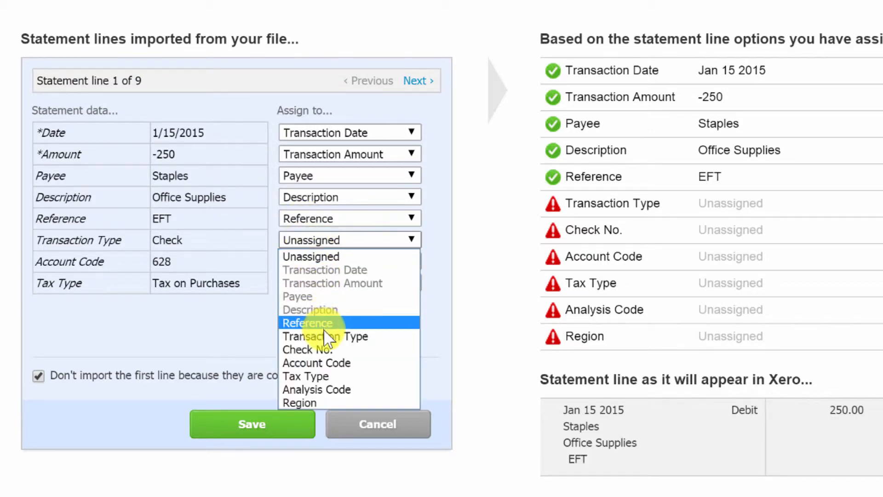
click(326, 337)
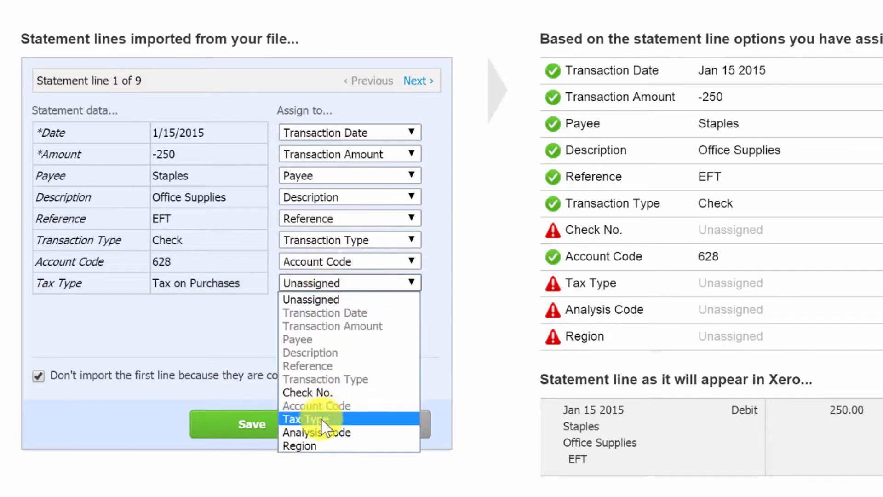
click(303, 419)
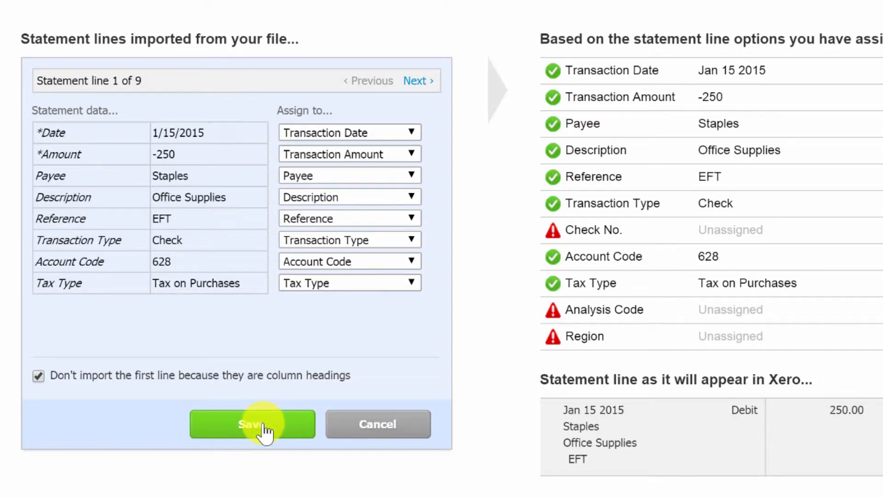
click(253, 424)
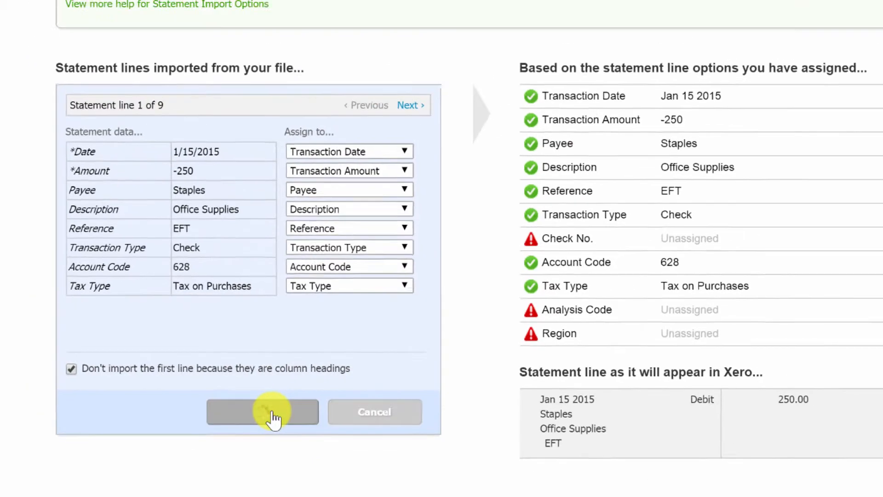
Confirm the import of all 9 lines as reconciled transactions and acknowledge the results.
click(263, 412)
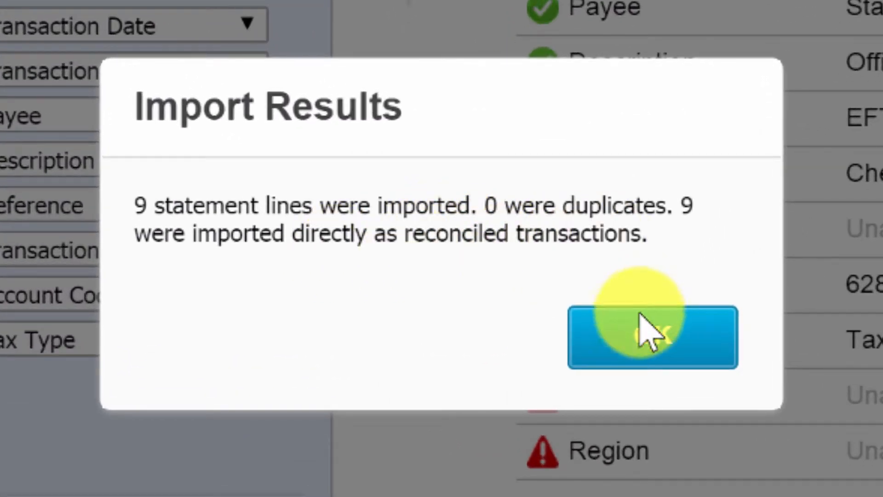
click(651, 340)
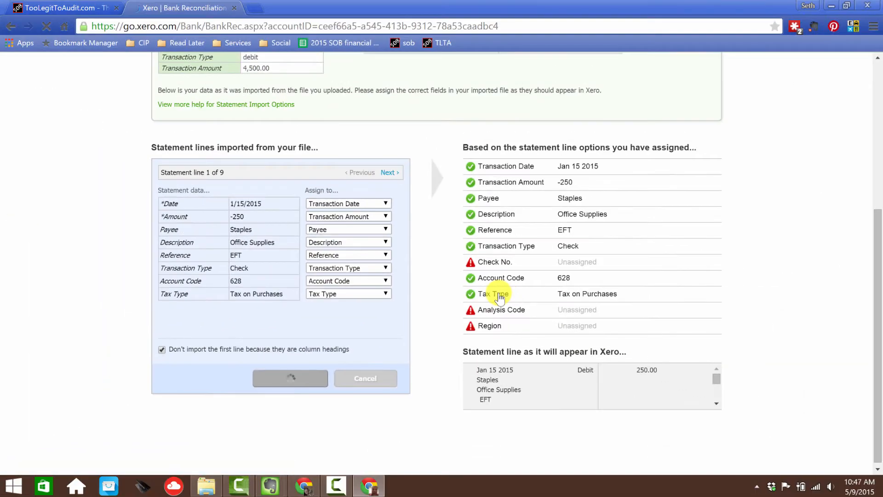
Run the Balance Sheet as at 31 May 2015 and drill into the Checking Account's (5,617.68) balance.
click(291, 378)
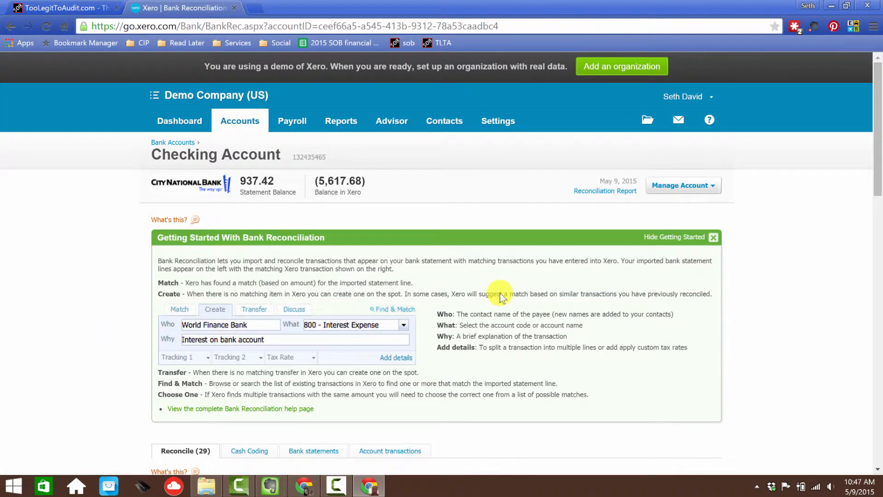
mouse_move(501, 289)
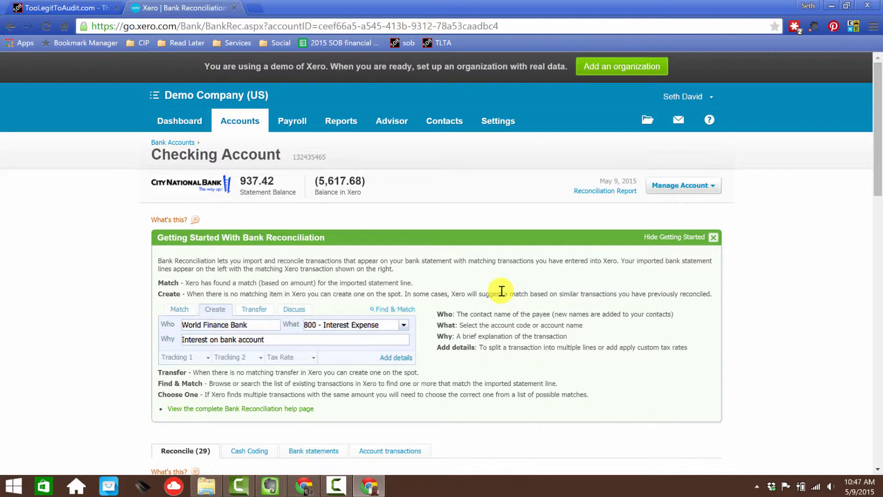
mouse_move(237, 114)
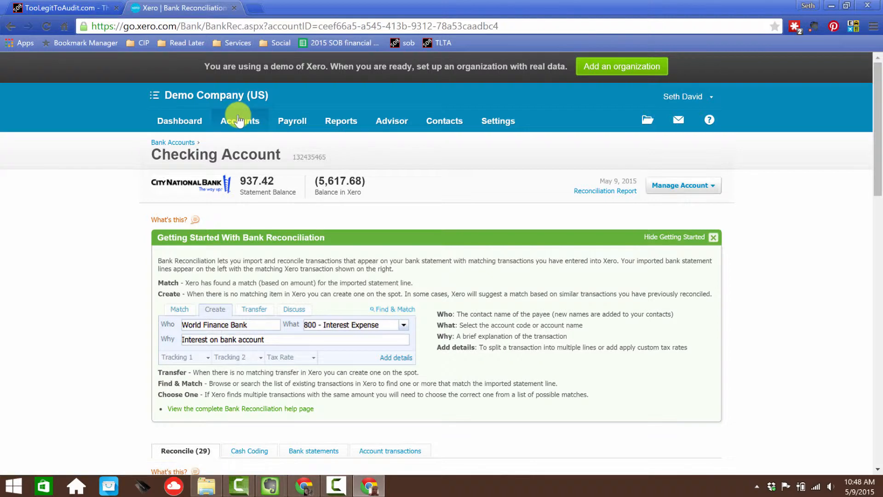
scroll(down, 3)
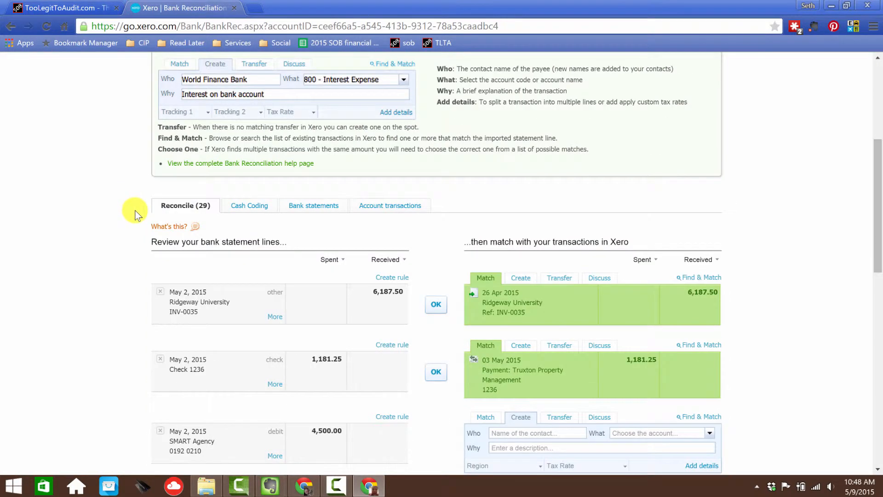
mouse_move(127, 200)
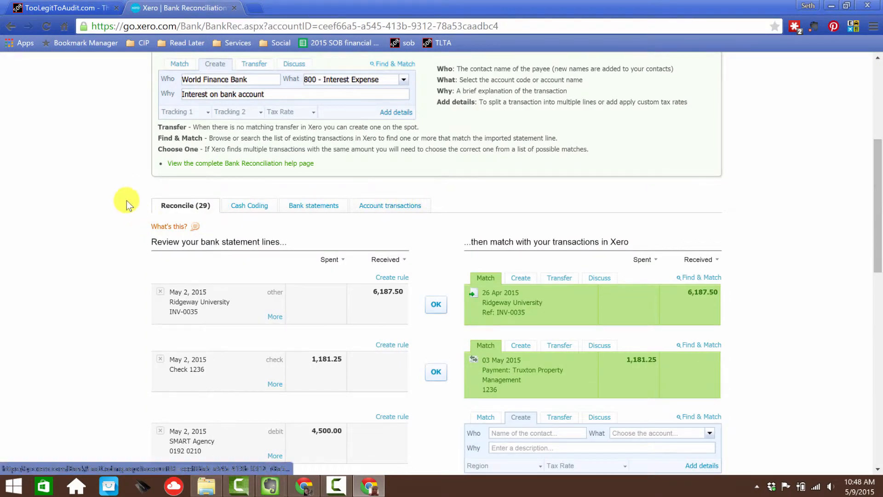
click(341, 121)
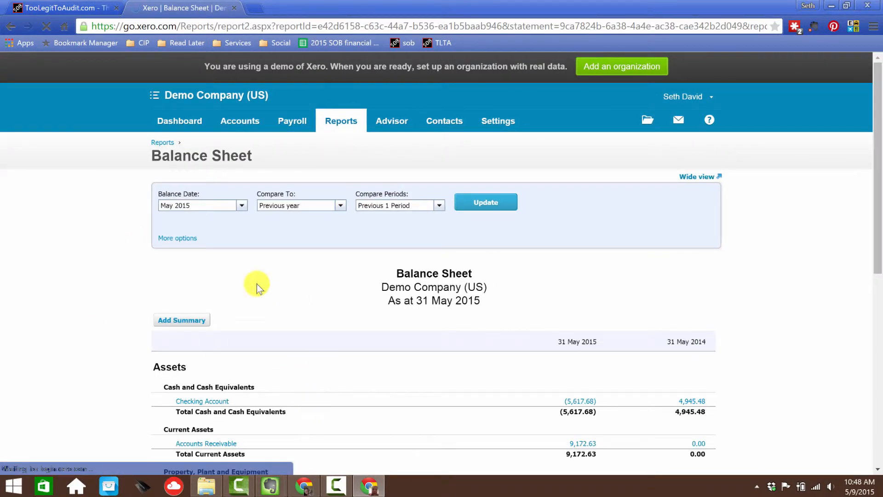
scroll(down, 3)
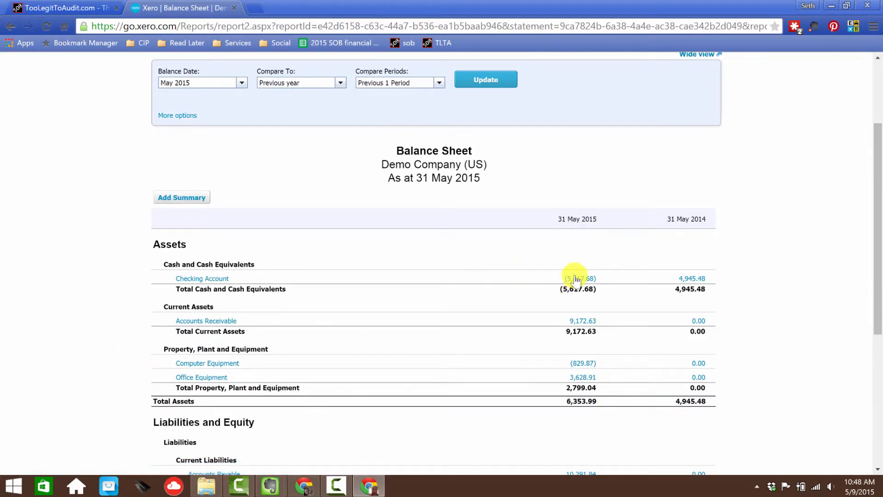
click(579, 277)
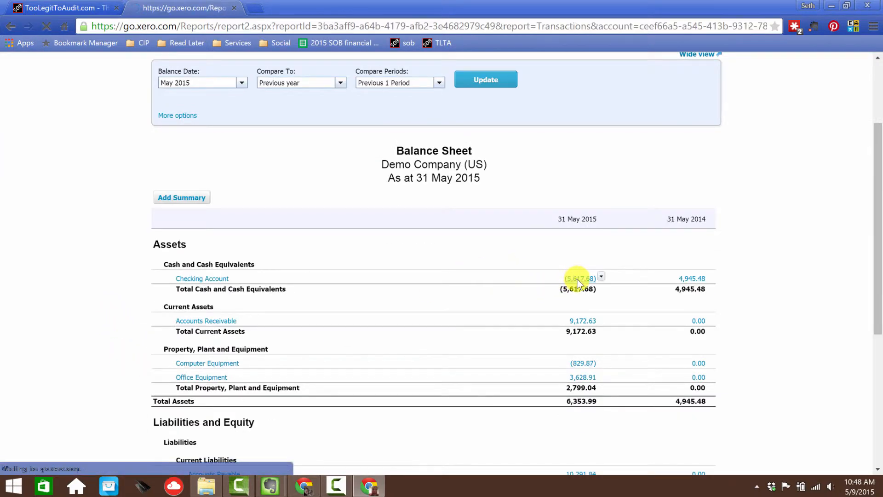
Scroll through the Checking Account Transactions report's Staples EFT lines and jump to its last page.
click(578, 278)
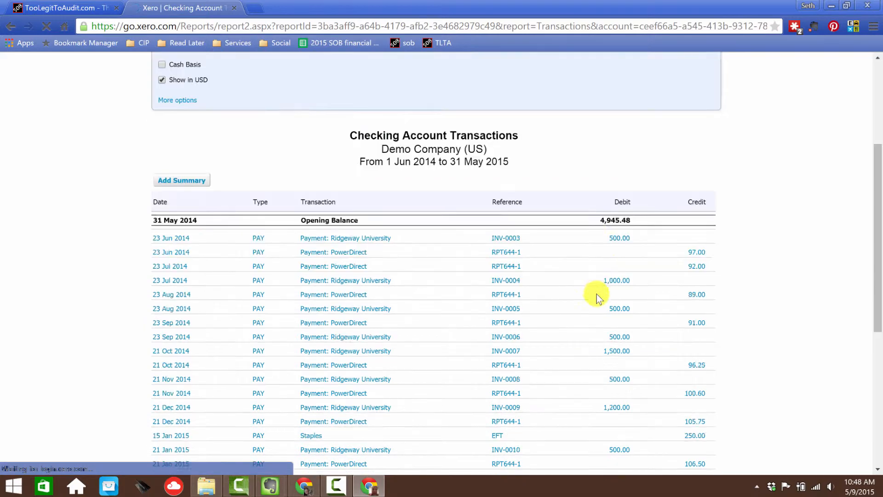
scroll(down, 3)
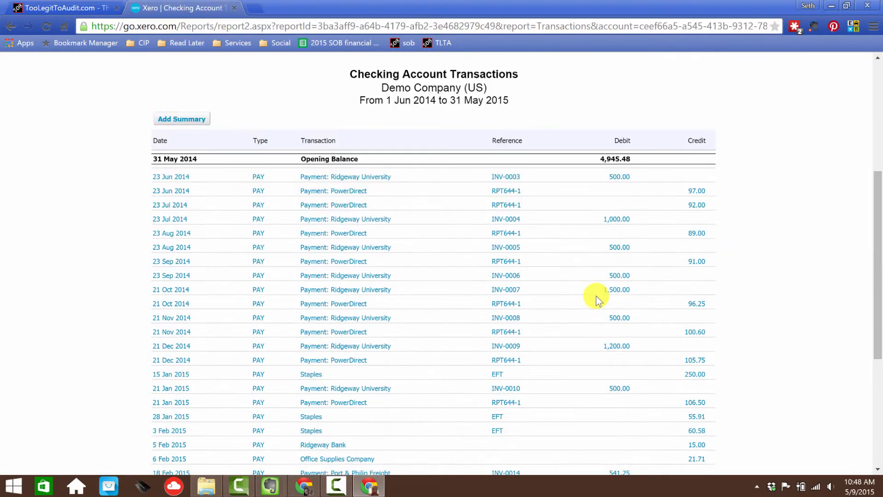
scroll(down, 3)
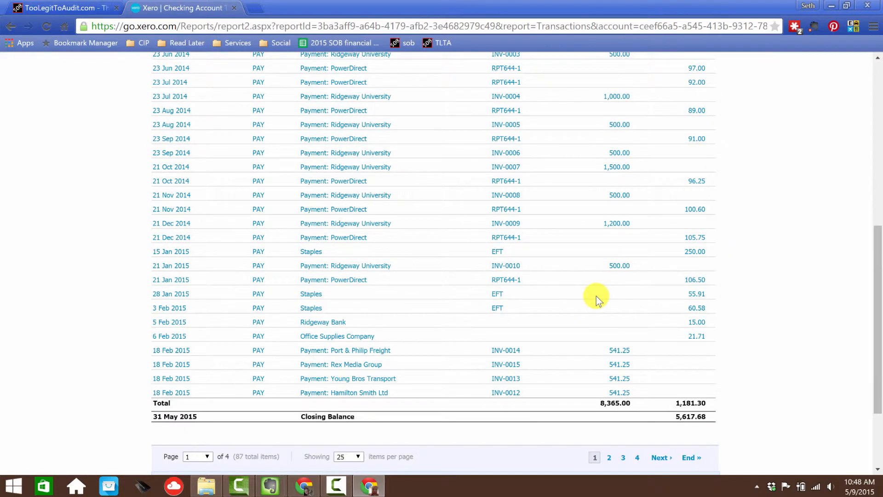
scroll(down, 3)
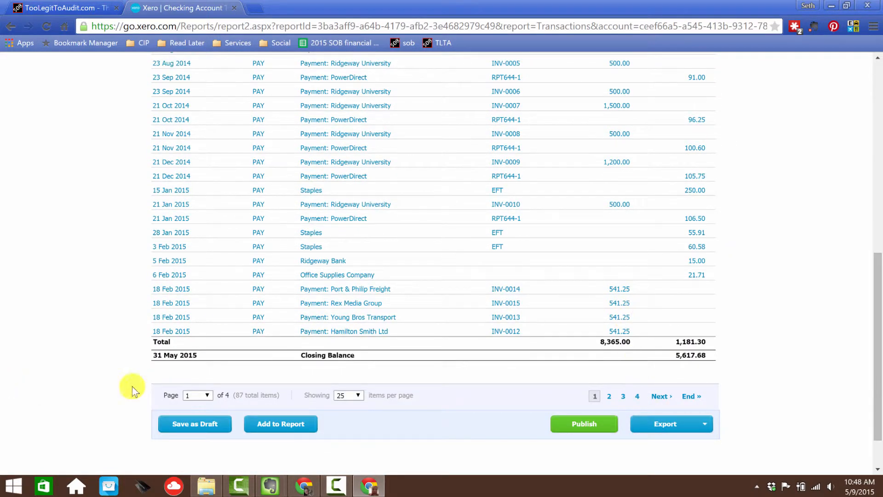
click(689, 395)
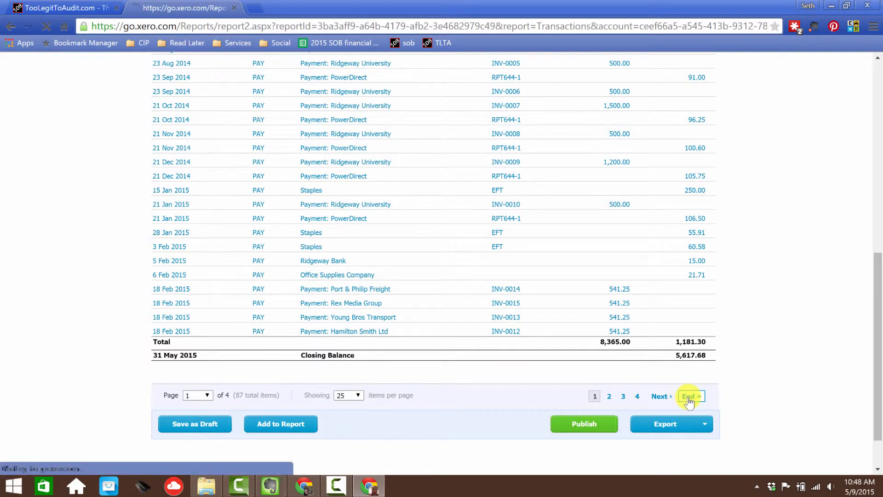
click(688, 395)
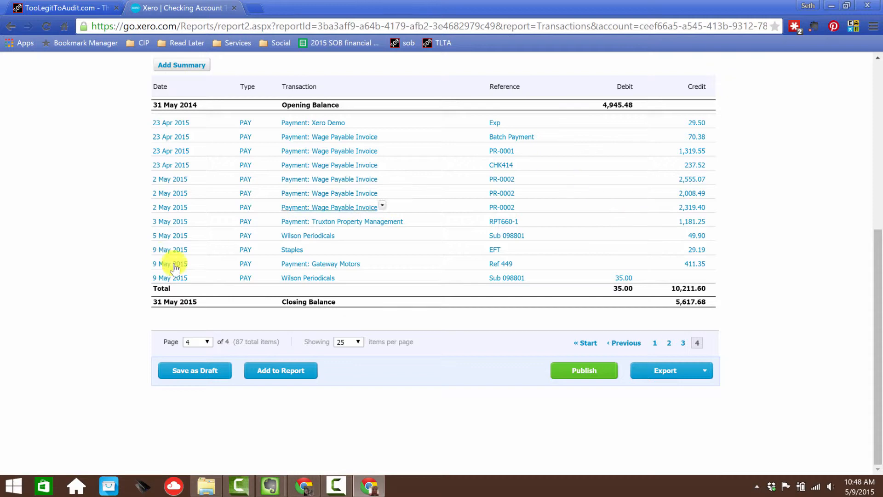
mouse_move(598, 237)
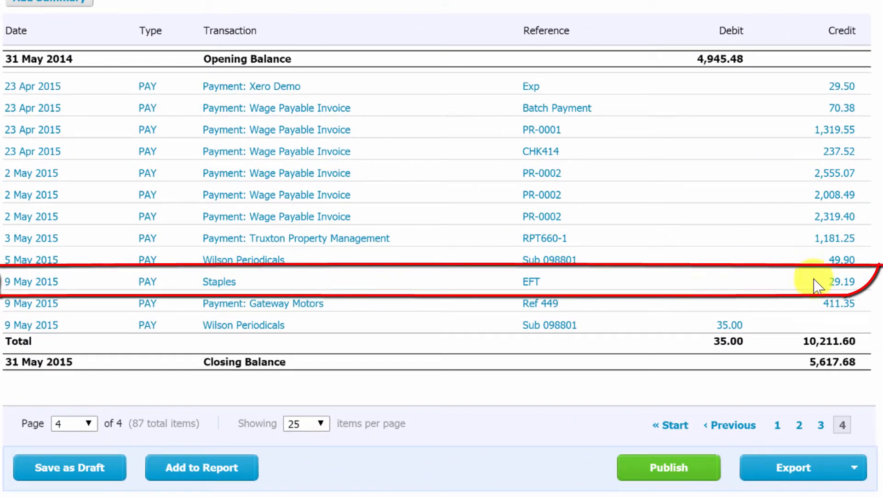
click(532, 280)
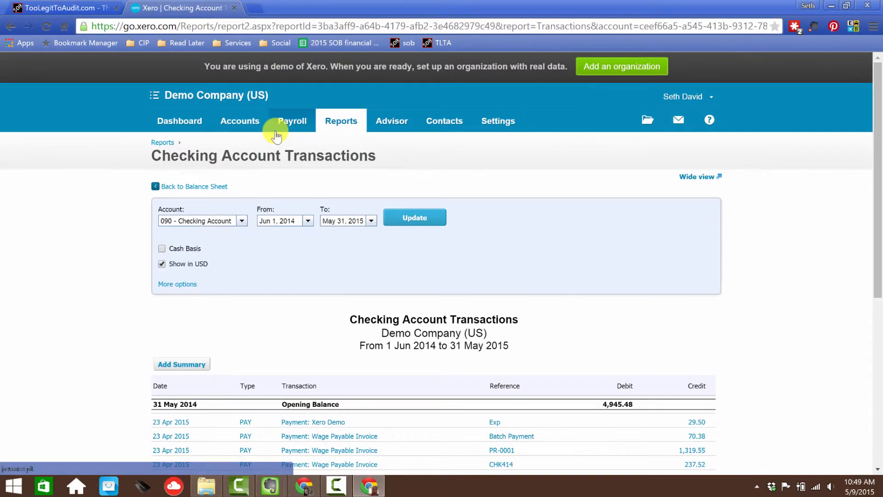
mouse_move(311, 133)
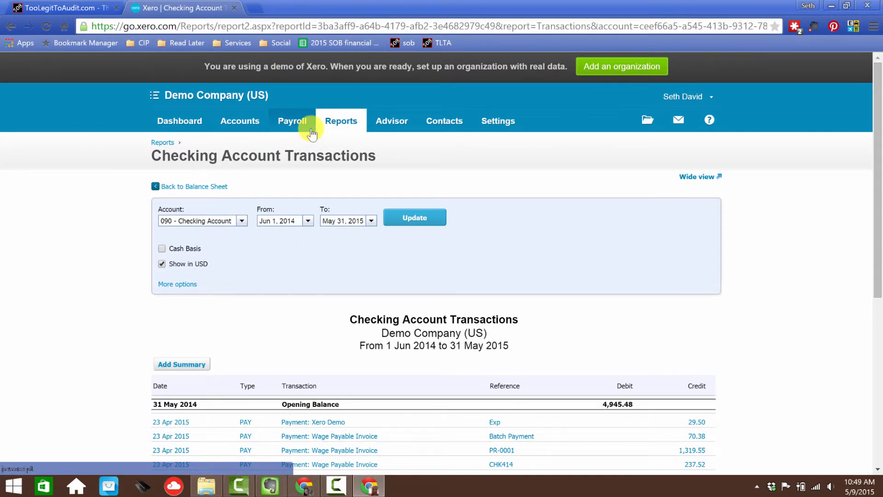
mouse_move(342, 126)
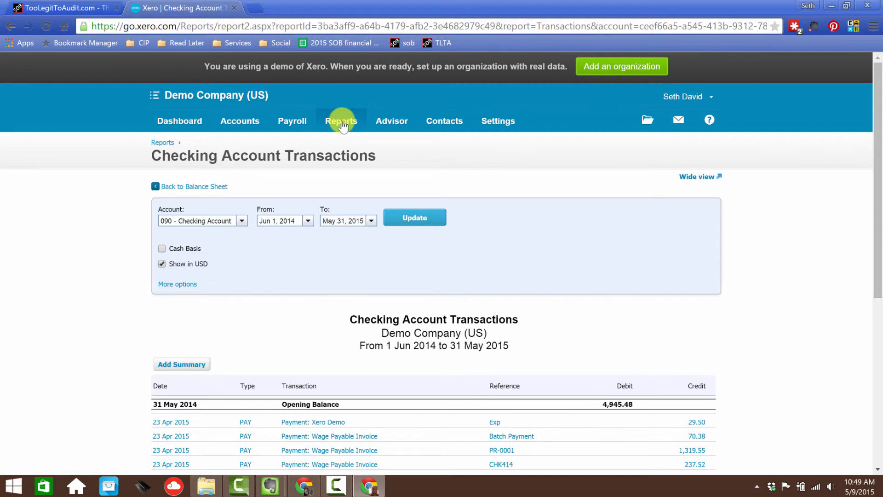
Show the organisation switcher listing the companies available from Demo Company (US).
click(220, 95)
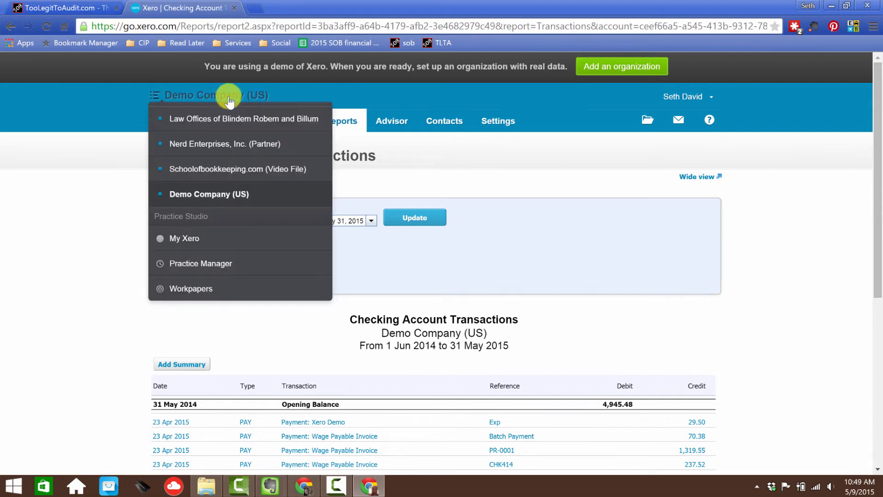